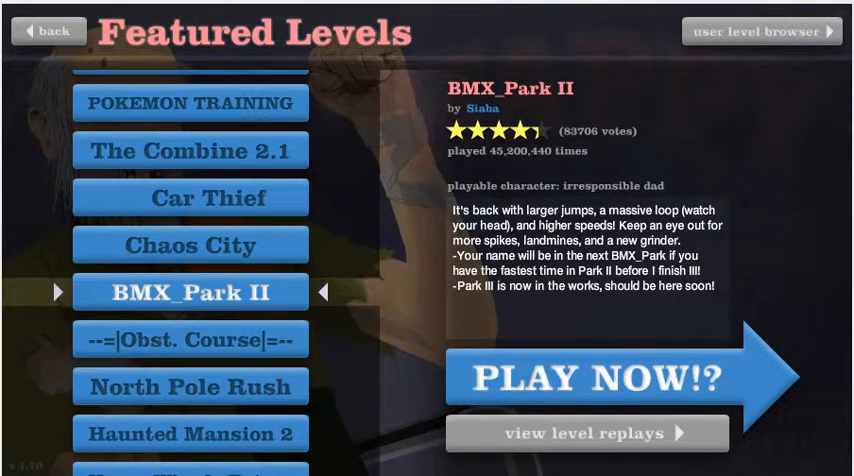
# Step: Start the BMX_Park II level, ride it, then restart with the rider back at the starting ledge
pyautogui.click(612, 380)
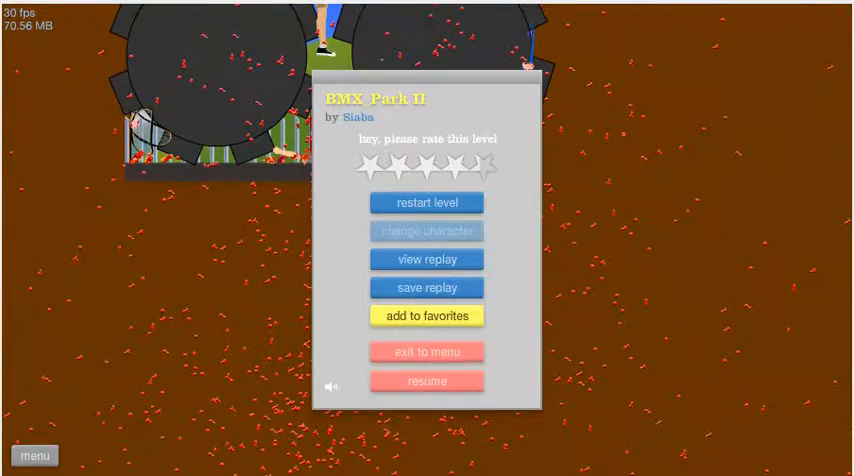
pyautogui.click(426, 380)
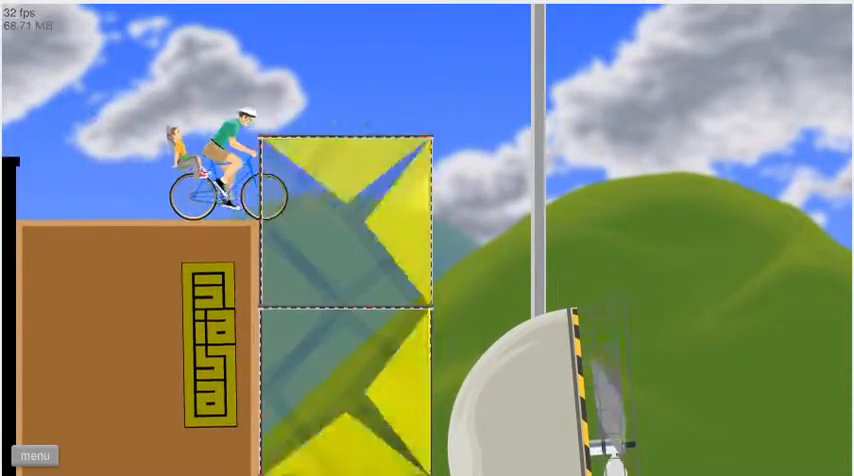